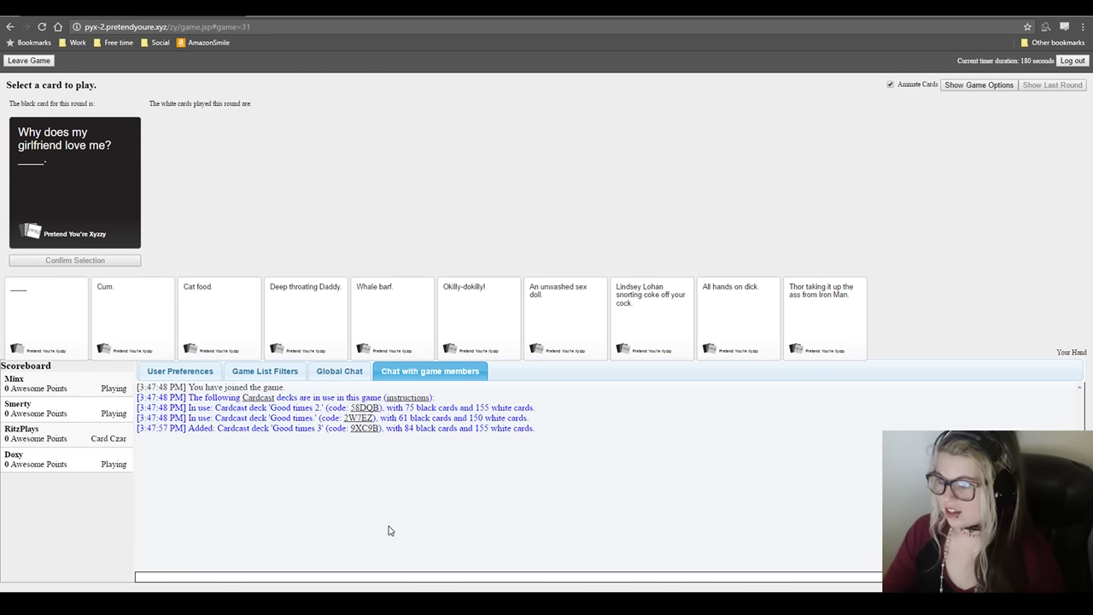
mouse_move(376, 533)
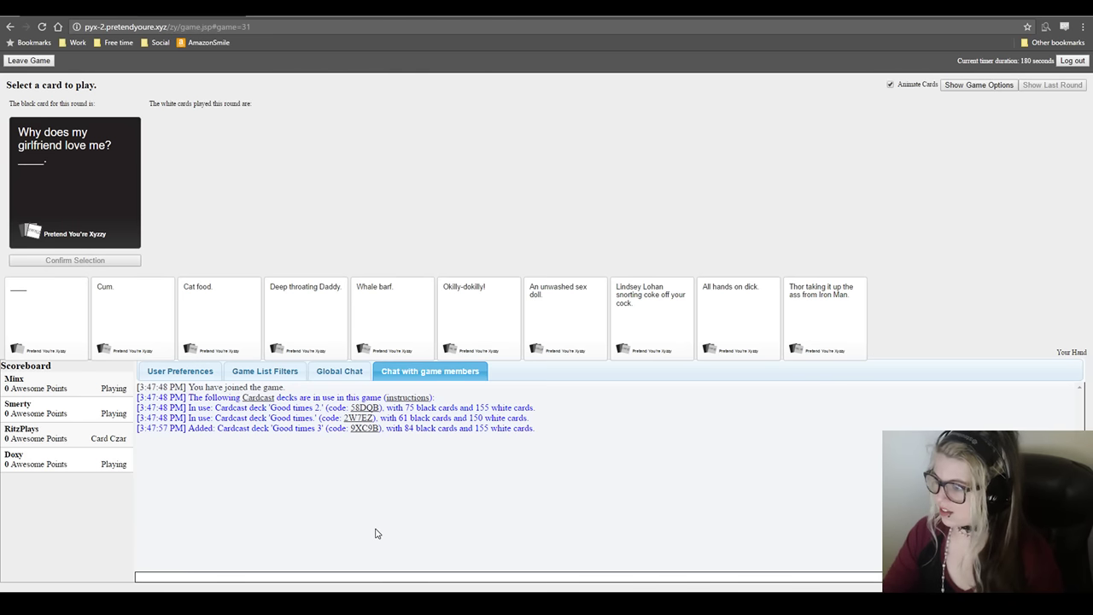
mouse_move(375, 528)
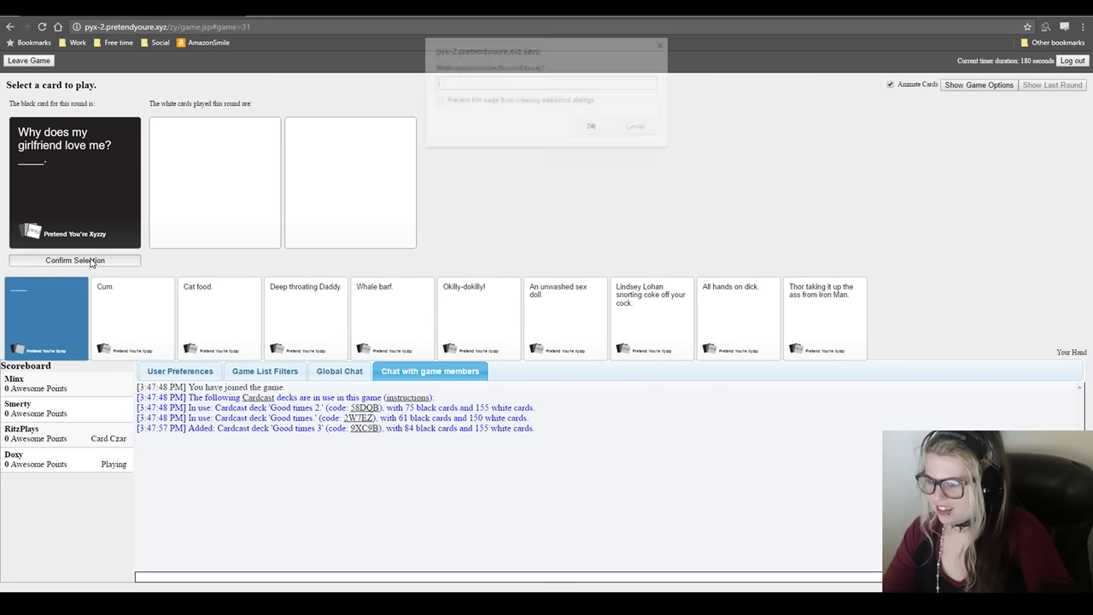
- Write 'I do' on the blank white card and accept it
text(I don't have a girlfrie)
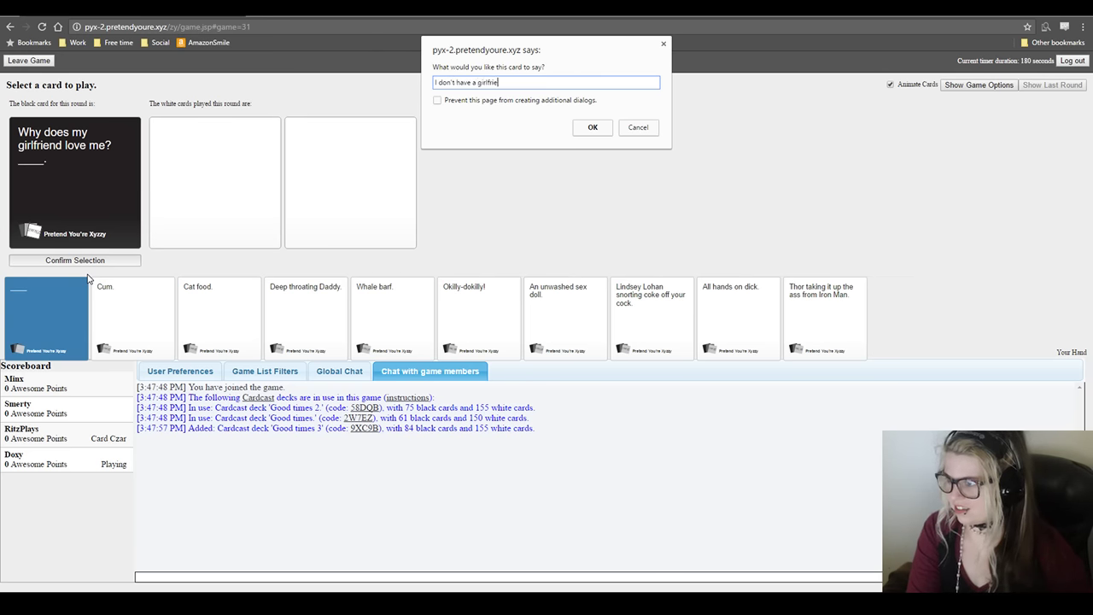
click(592, 127)
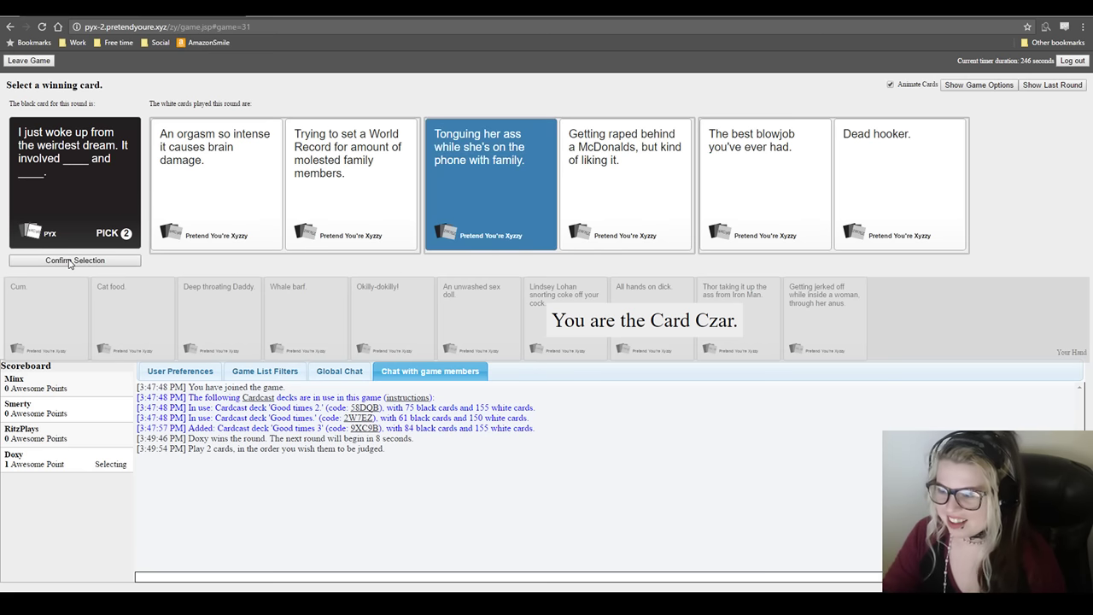
mouse_move(175, 212)
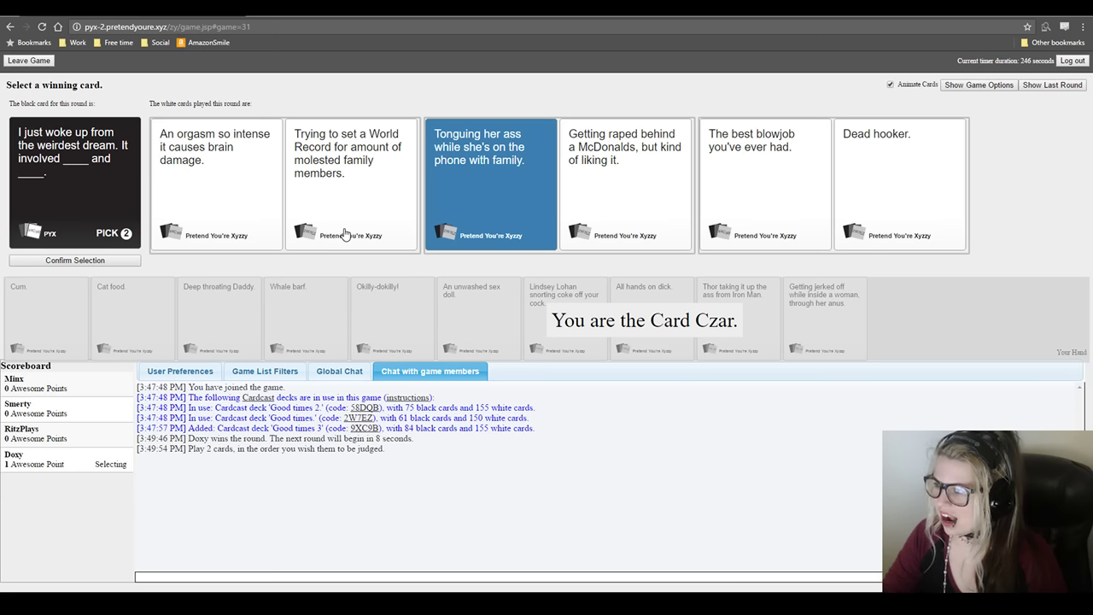
- Pick the 'An orgasm so intense it causes brain damage.' pair as winner
click(216, 184)
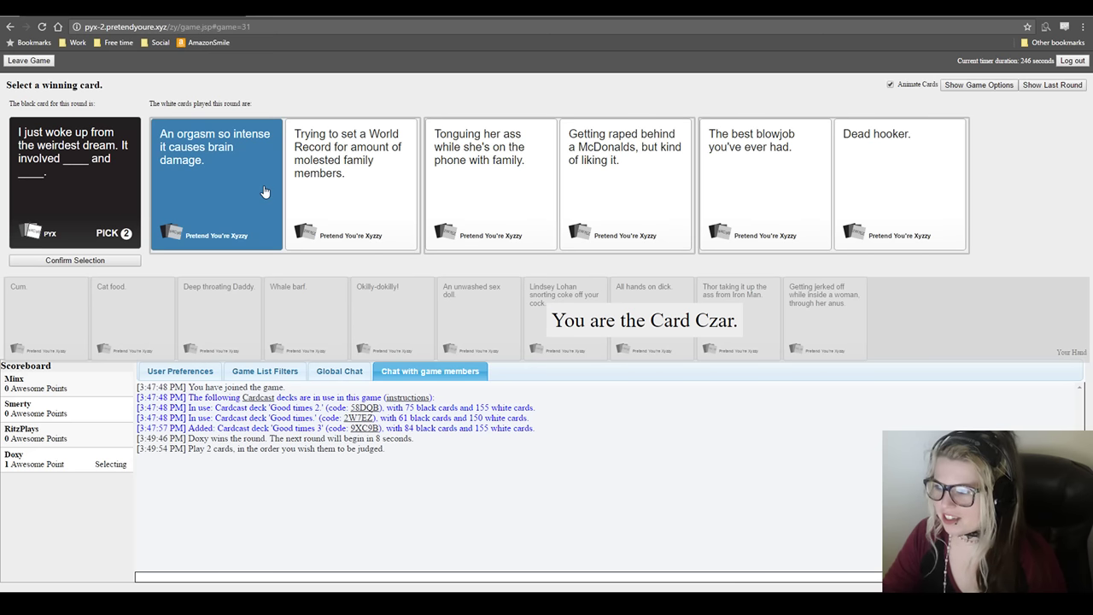
mouse_move(97, 260)
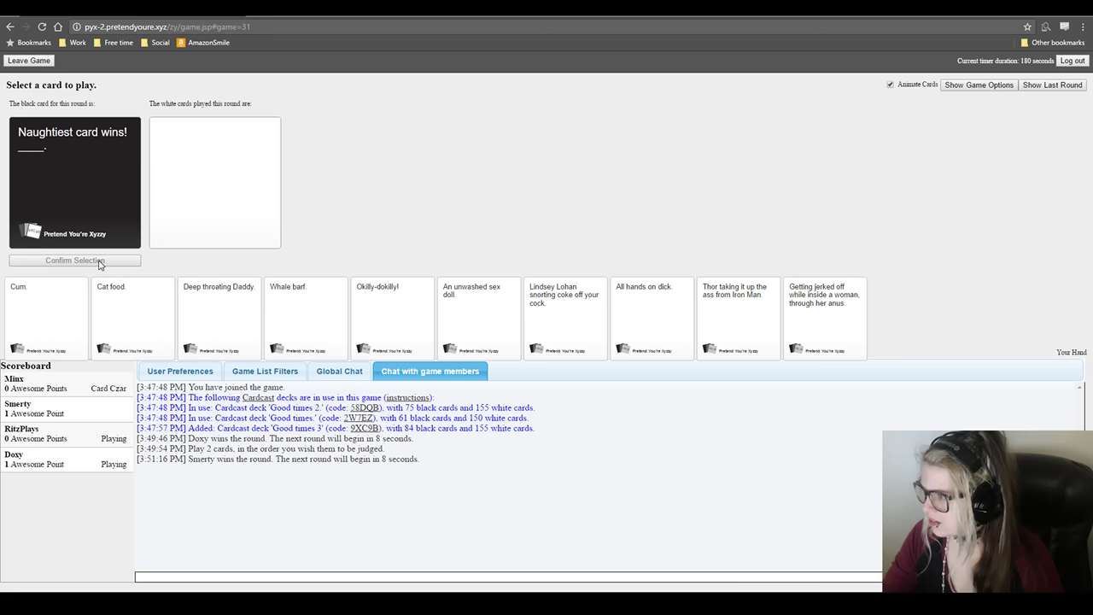
mouse_move(756, 393)
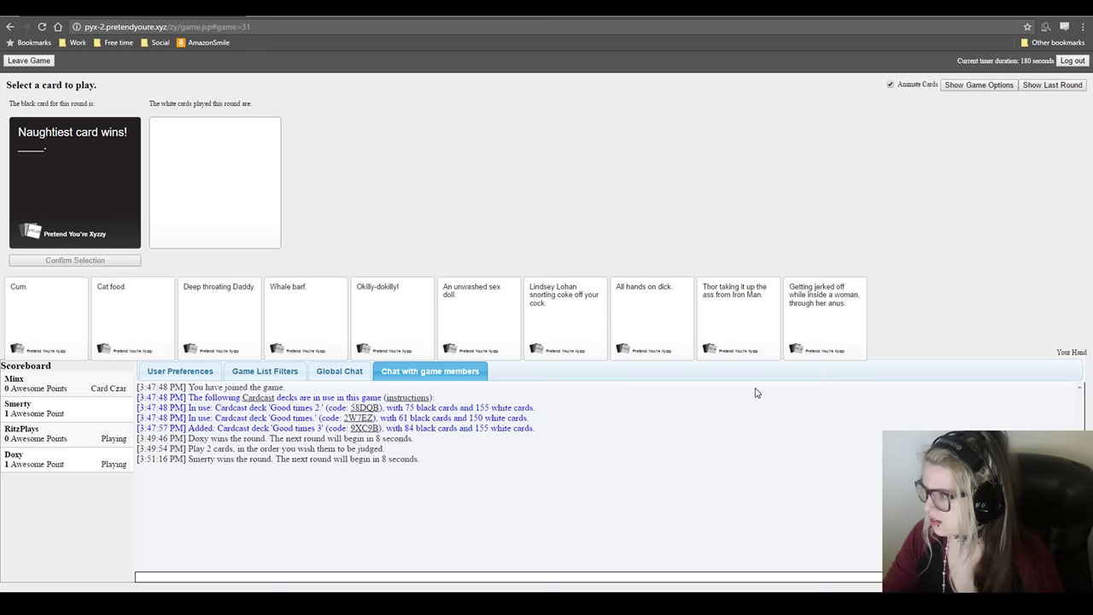
- Play the last card in the hand for 'Naughtiest card wins!'
click(824, 318)
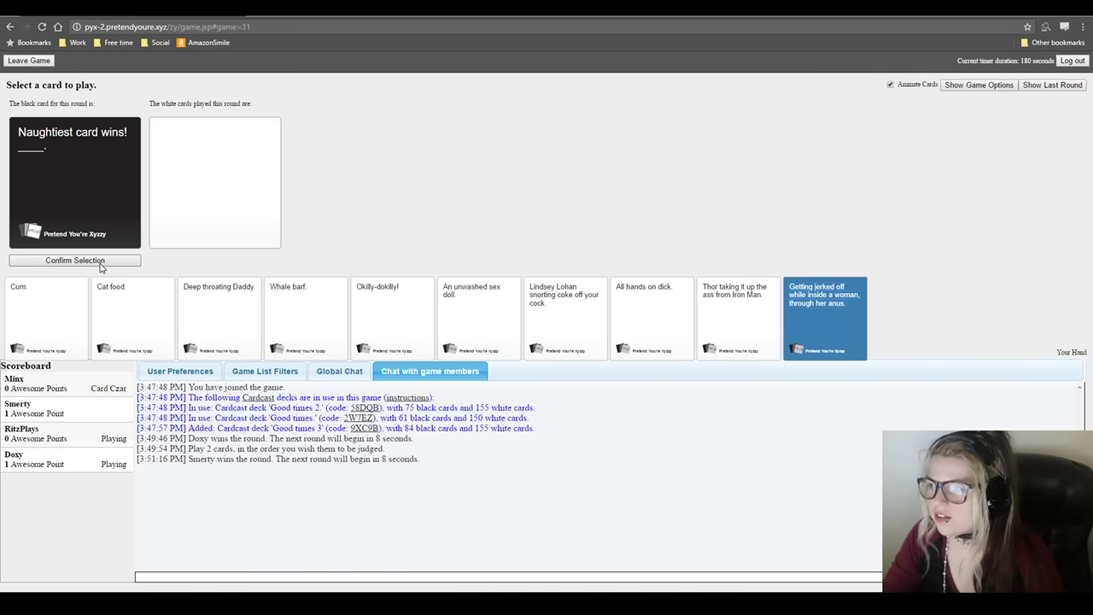
click(74, 260)
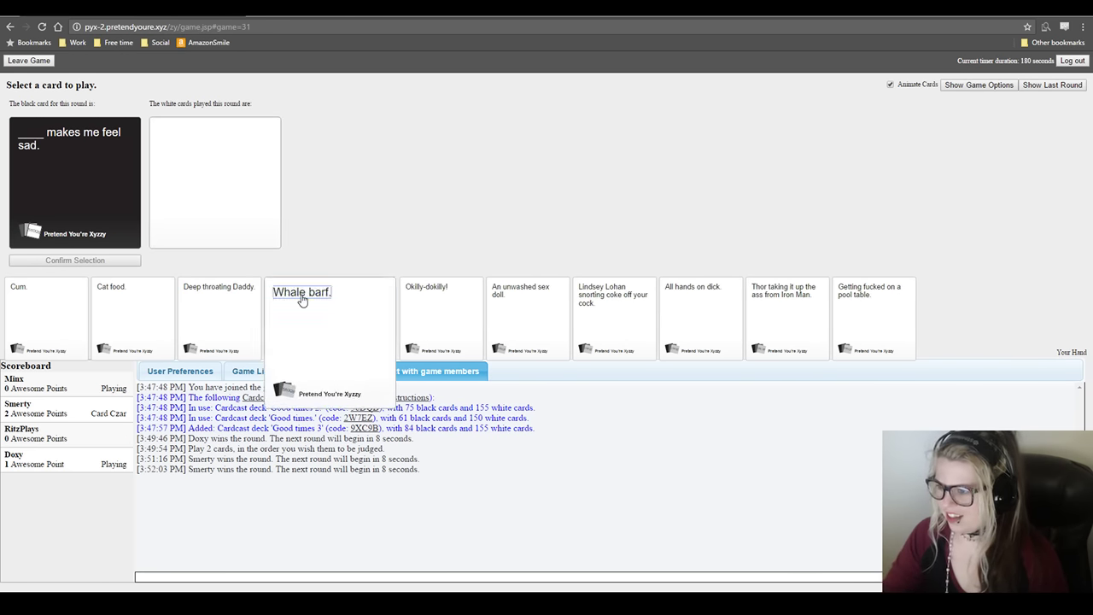
- Submit 'Whale barf.' for '____ makes me feel sad.'
click(302, 292)
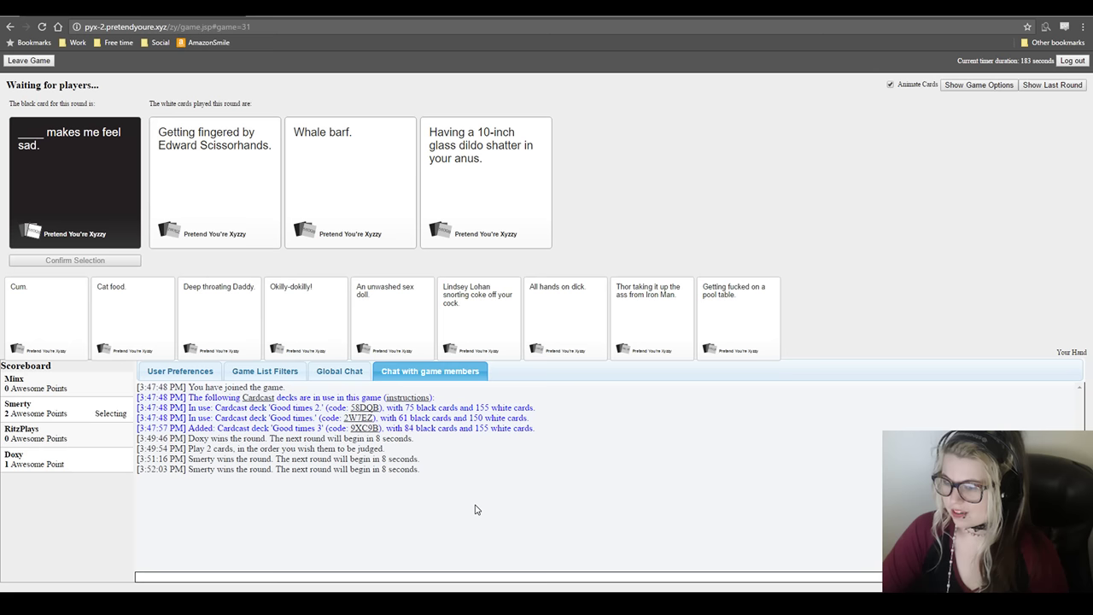
click(485, 145)
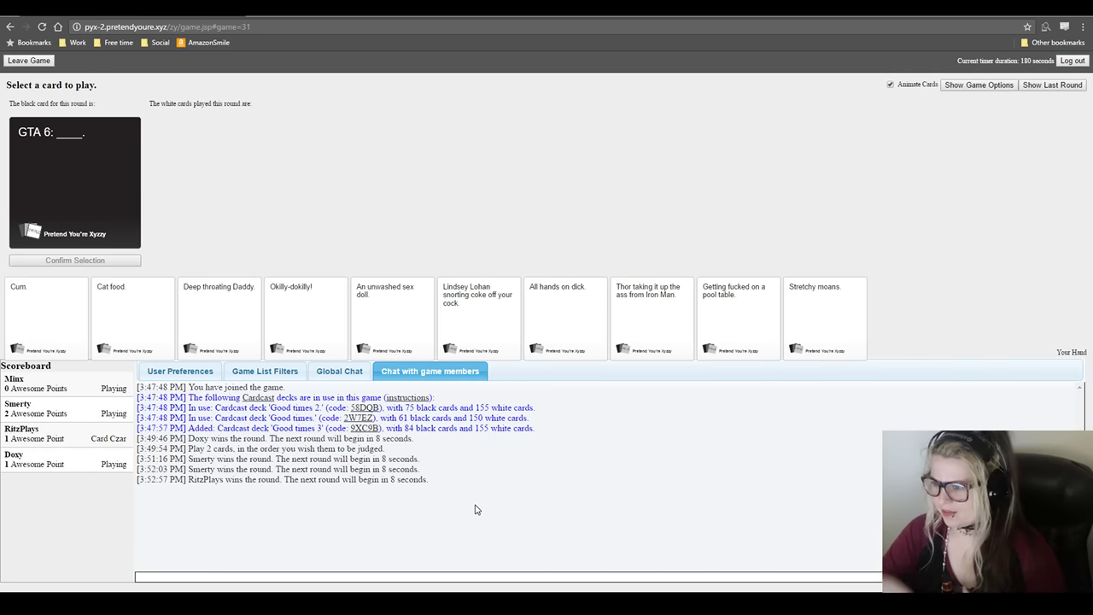
- Submit 'Okilly-dokilly!' for the 'GTA 6: ____.' card
click(304, 318)
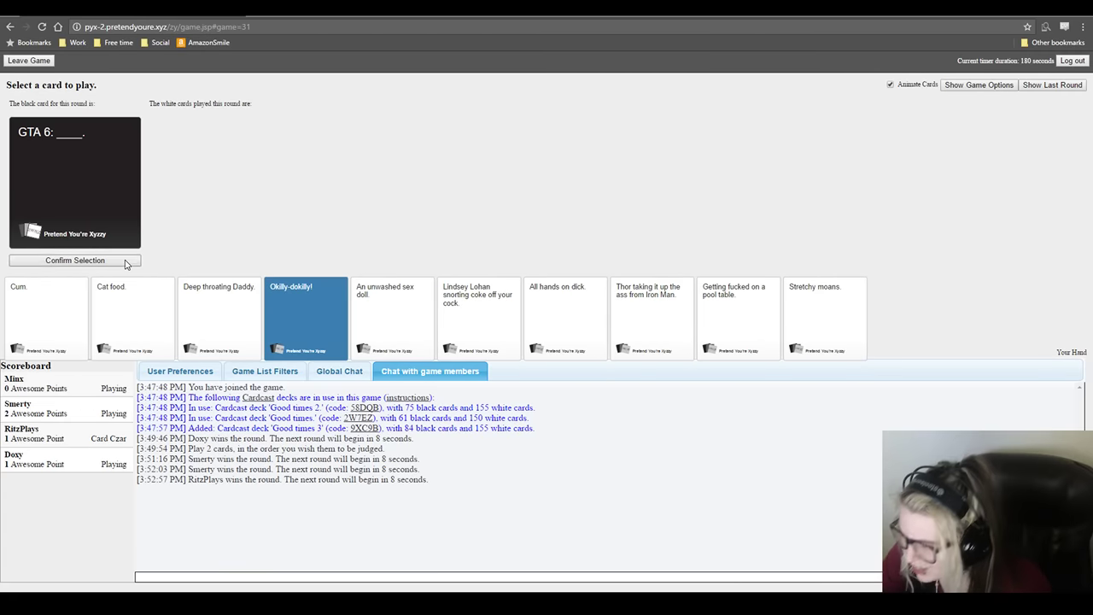
click(74, 260)
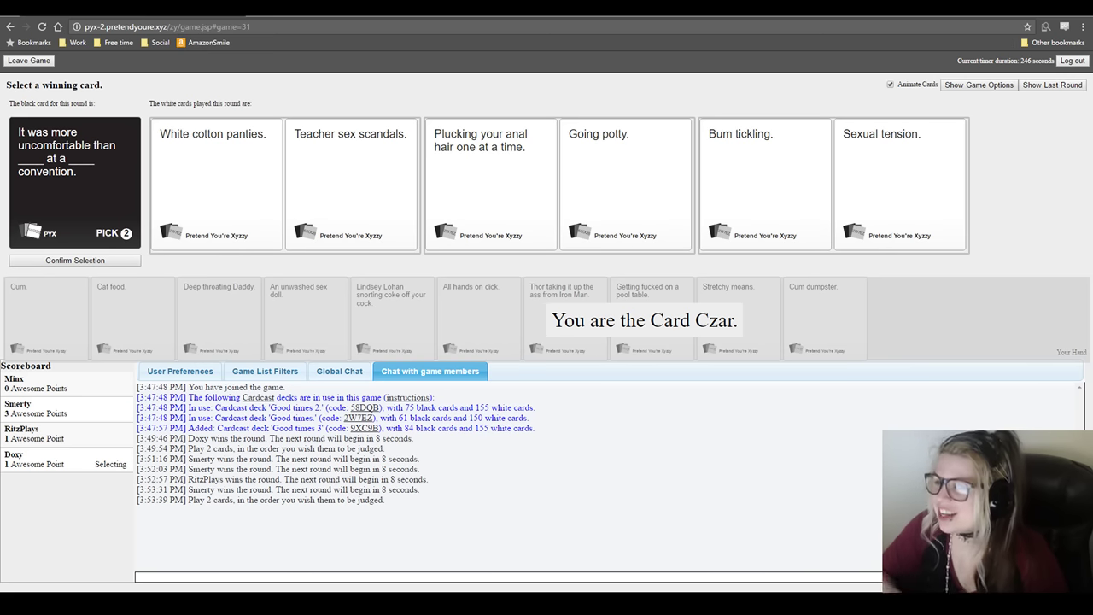
- Select and confirm the 'Bum tickling.' / 'Sexual tension.' pair as winner
click(764, 183)
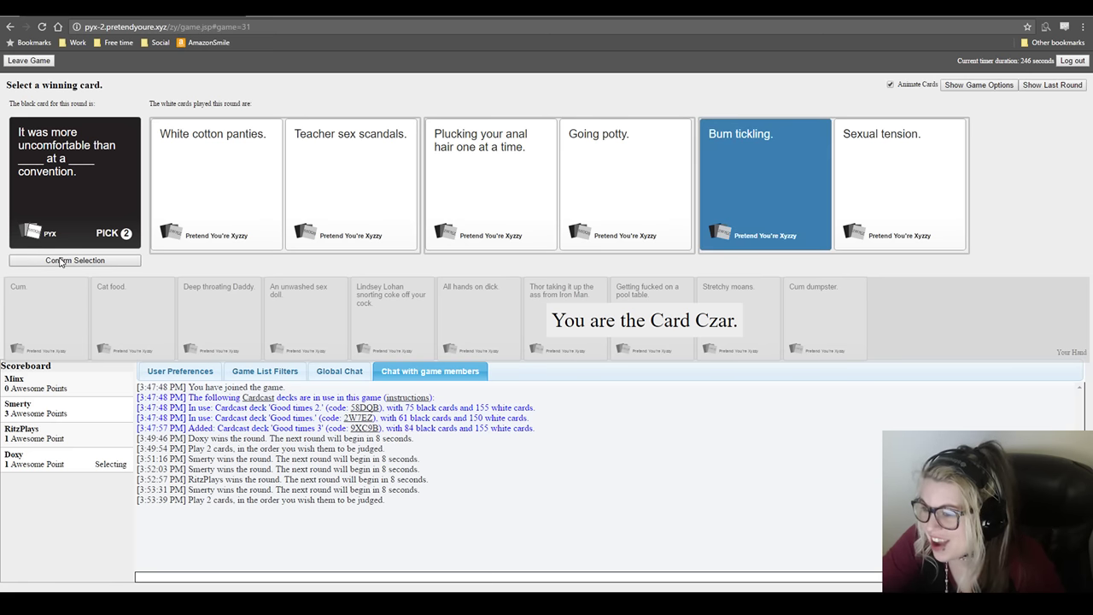
click(881, 170)
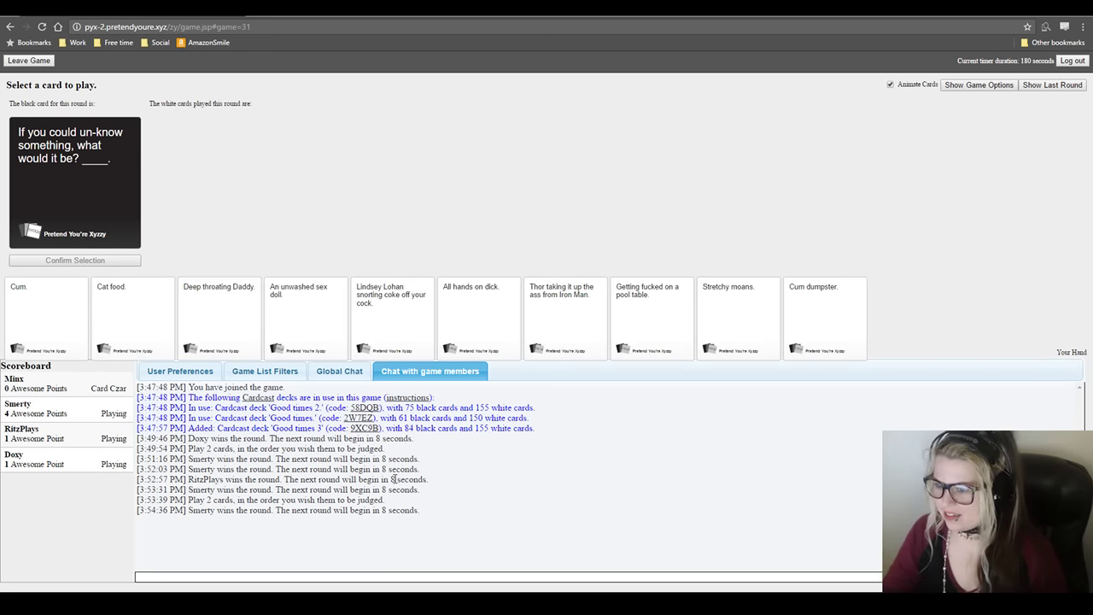
mouse_move(635, 463)
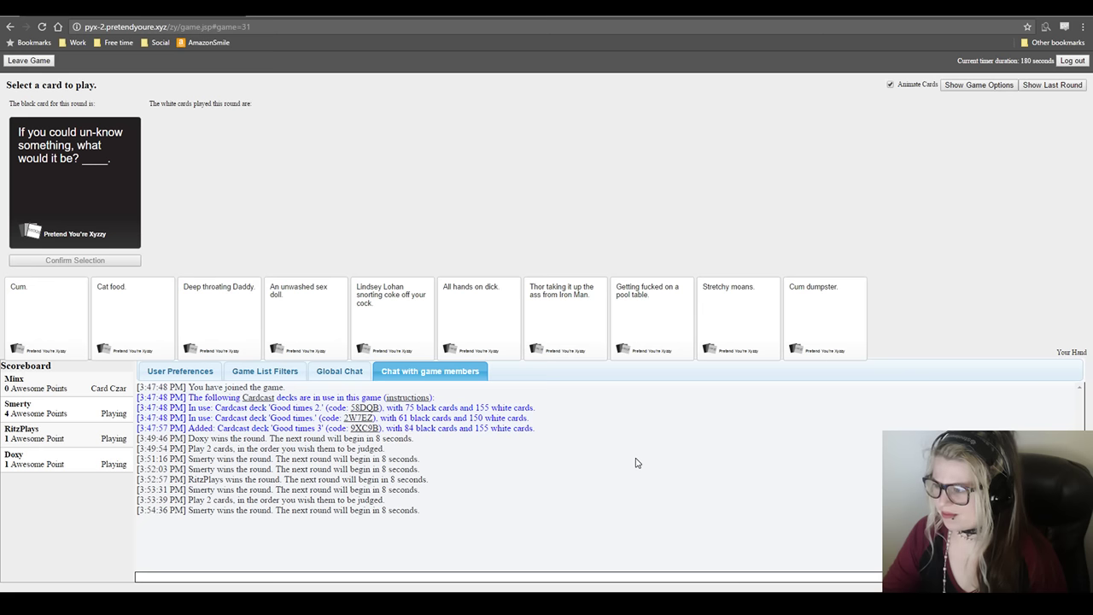
- Play 'Thor taking it up the ass from Iron Man.' for the un-know question
click(564, 316)
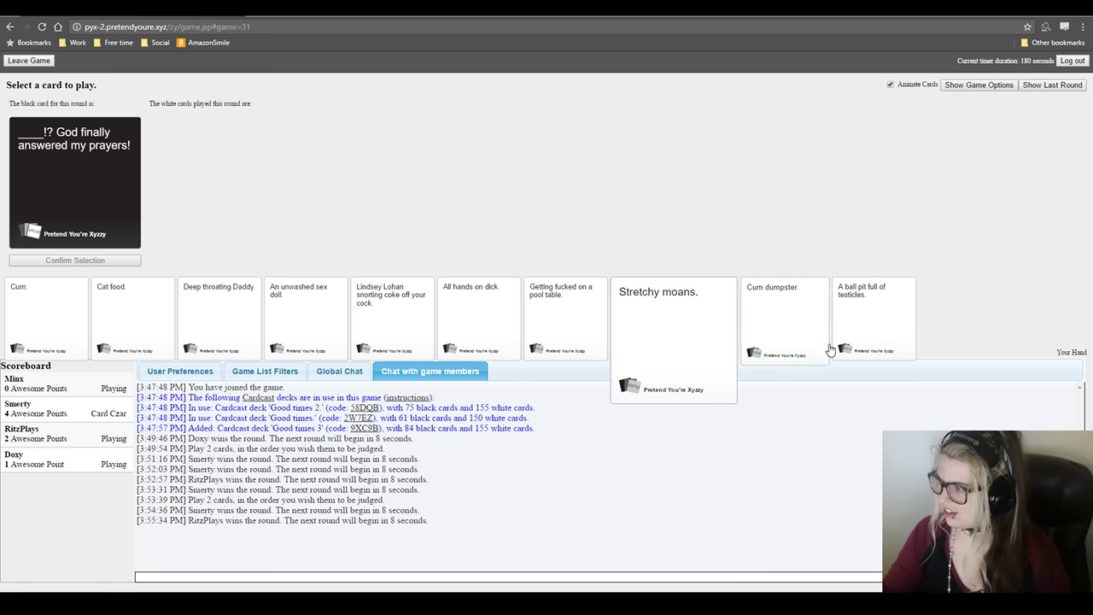
- Play 'A ball pit full of testicles.' for 'God finally answered my prayers!'
click(822, 318)
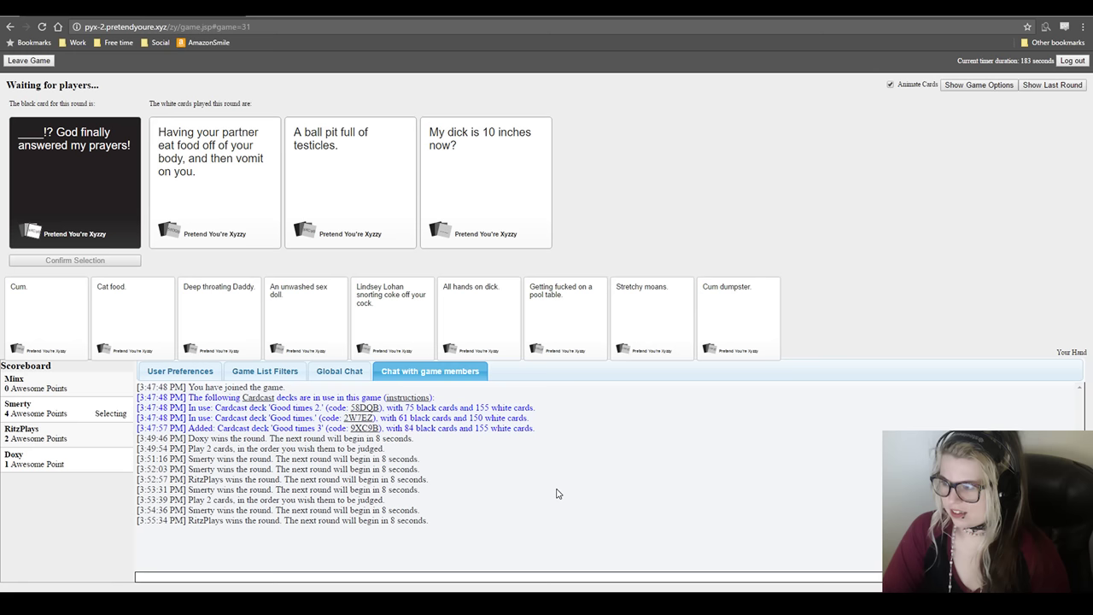
click(485, 170)
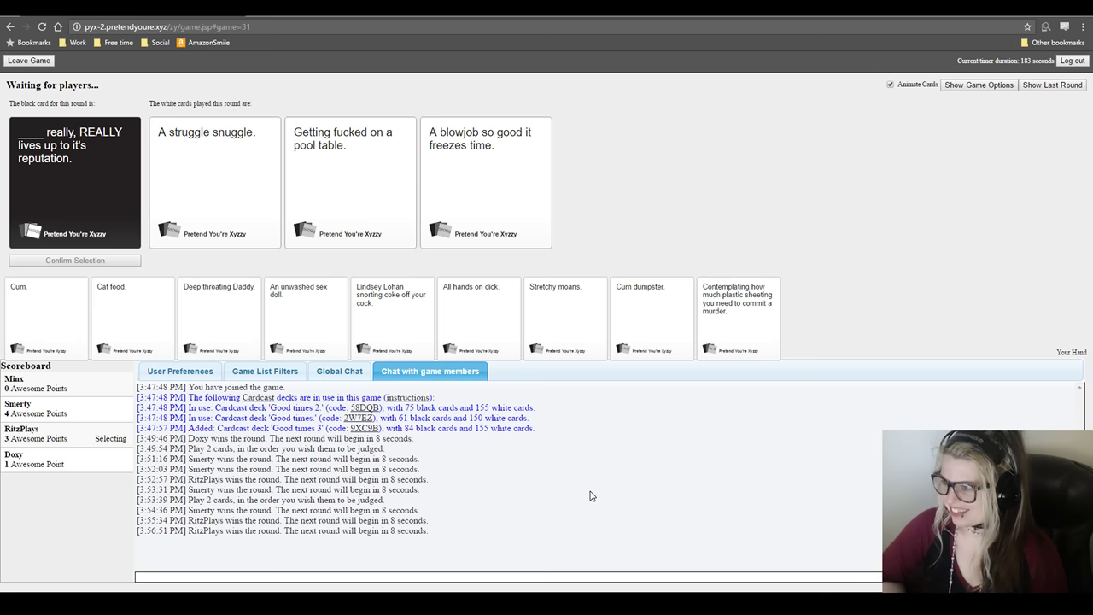
- Submit 'Getting fucked on a pool table.' for the reputation card
click(213, 179)
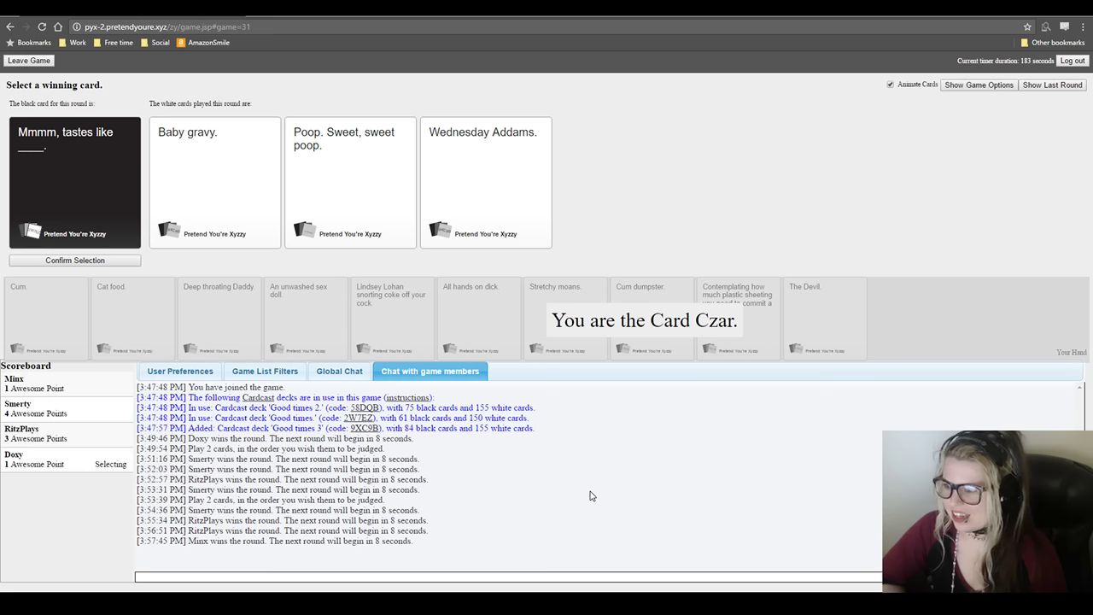
- Select 'Poop. Sweet, sweet poop.' as the winning 'tastes like' answer
click(350, 170)
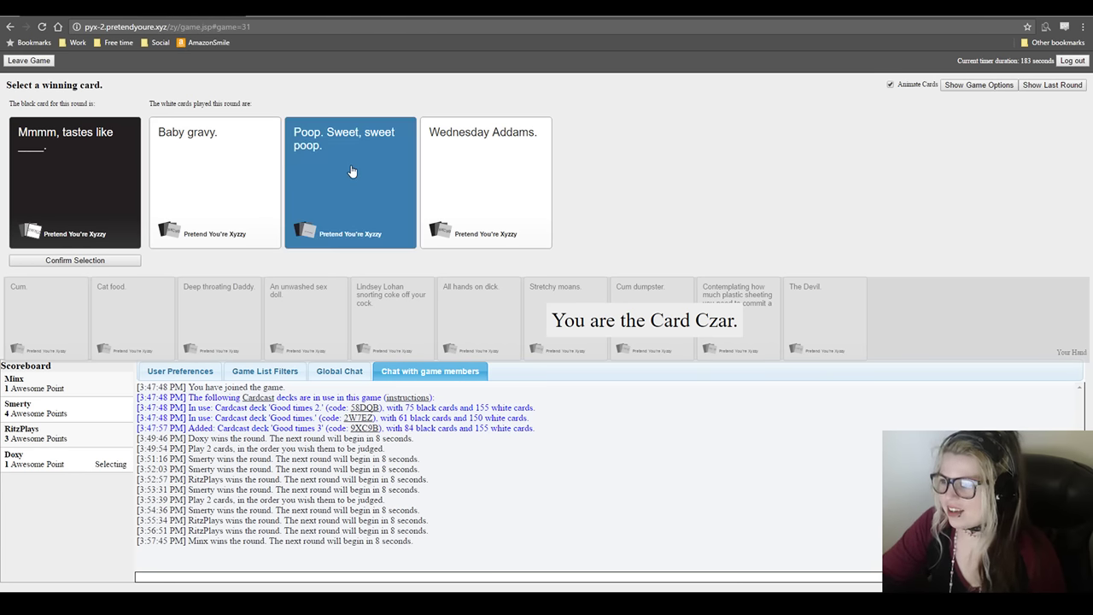
mouse_move(133, 291)
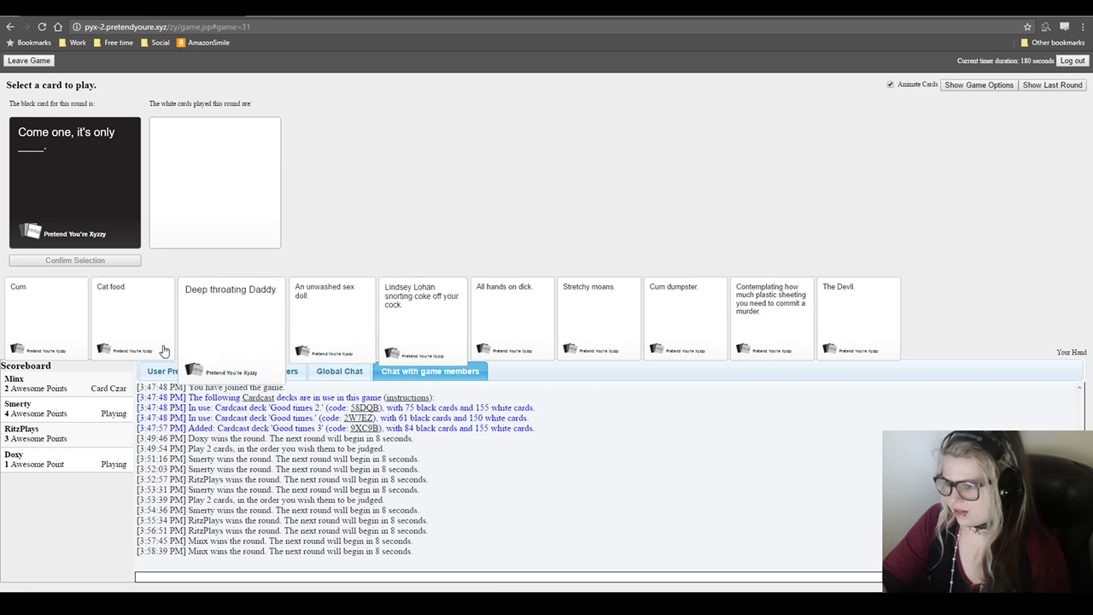
- Play the 'Cum.' card for the 'Come on, it's only ____.' black card
click(45, 316)
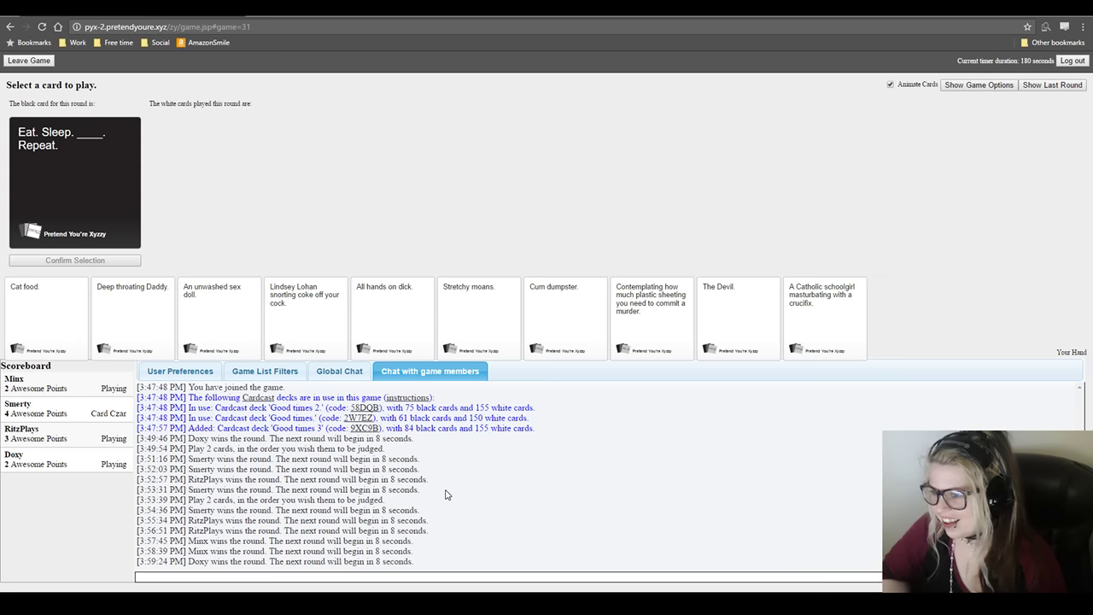
mouse_move(439, 399)
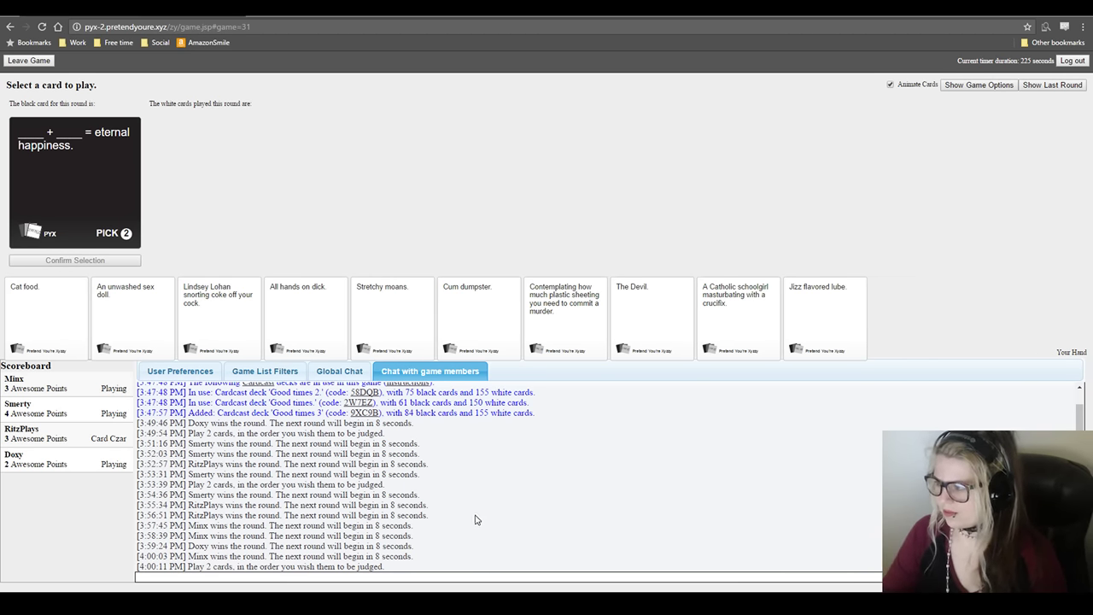
- Pick the first pair, 'Silencing her' and 'Quietly sobbing', as the pick-2 round winner
click(133, 318)
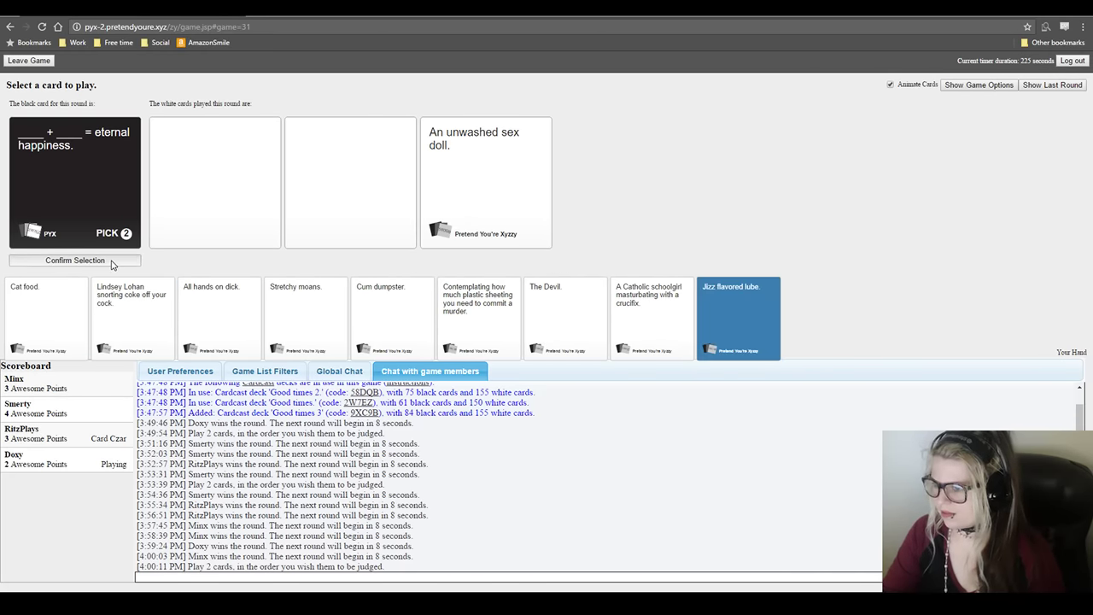
click(74, 260)
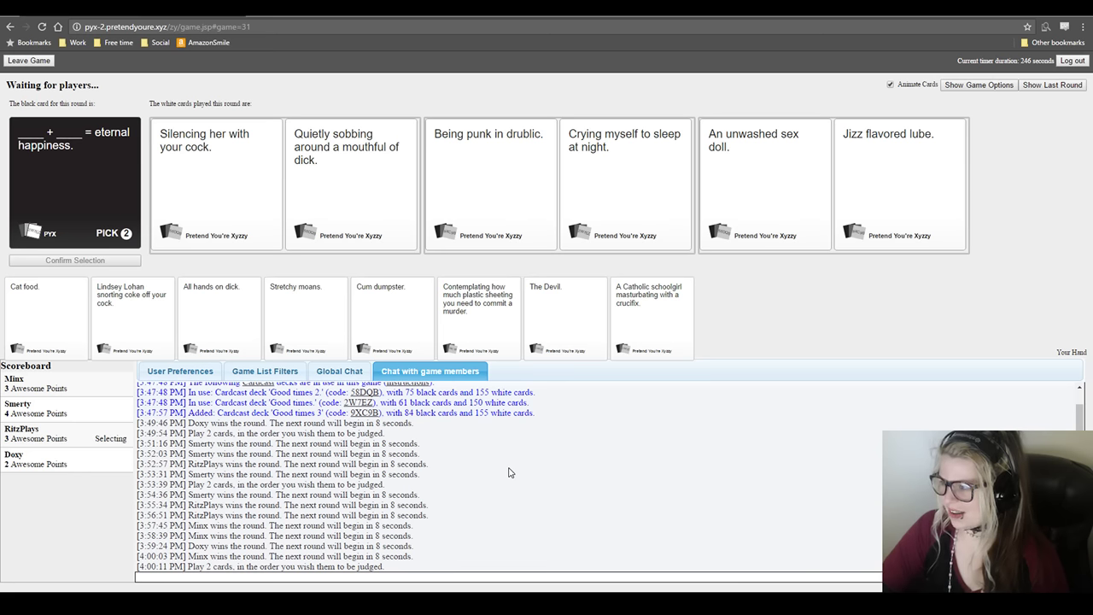
click(350, 183)
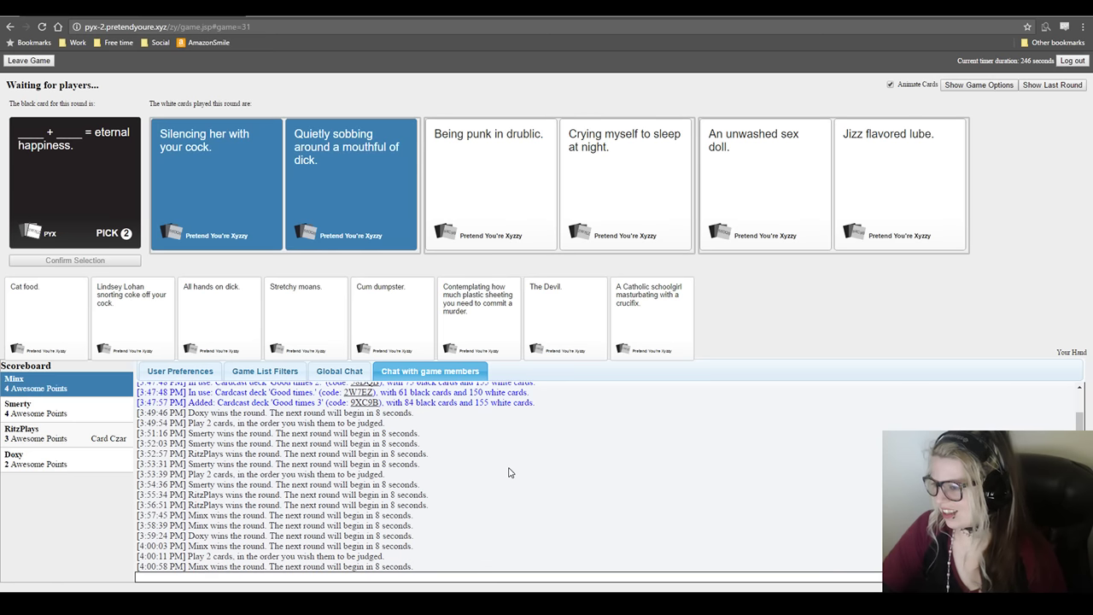